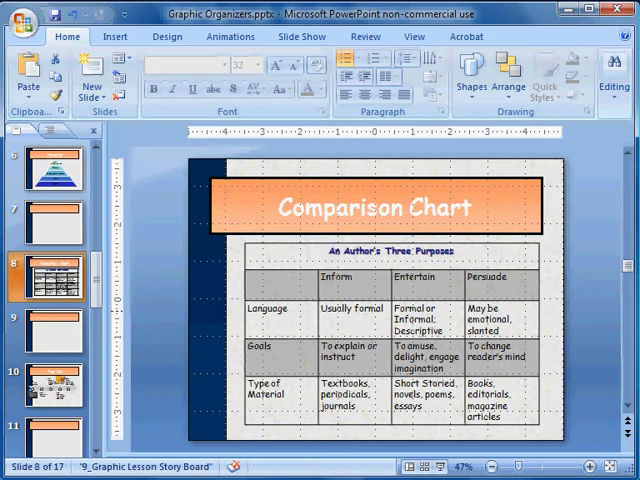
Select the blank slide that follows the Comparison Chart slide.
{"action": "left_click", "coordinate": [44, 330]}
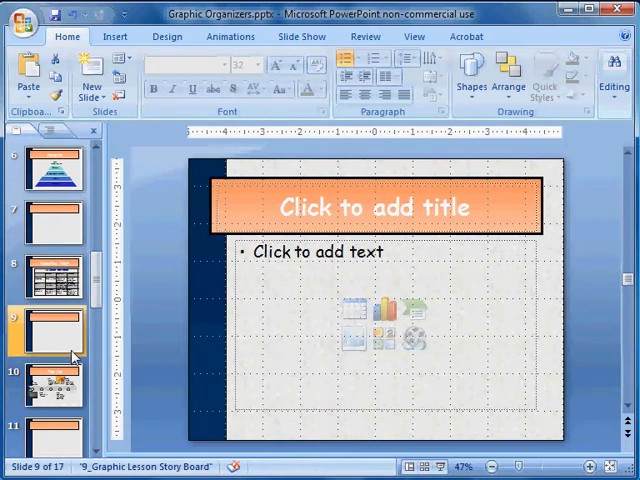
{"action": "mouse_move", "coordinate": [352, 310]}
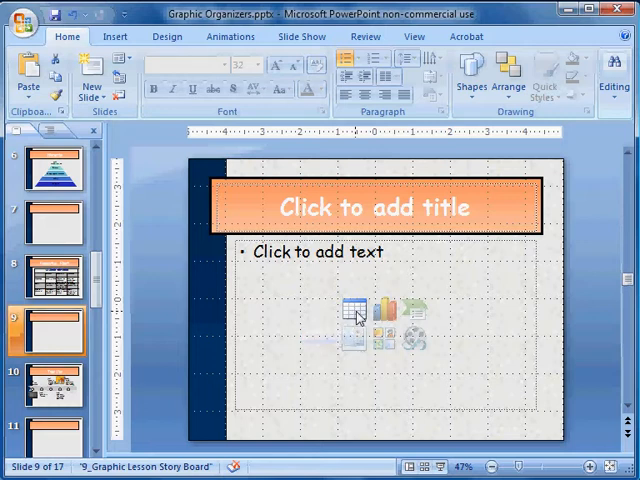
Insert a four-column table with a header row into the slide's content placeholder.
{"action": "left_click", "coordinate": [352, 304]}
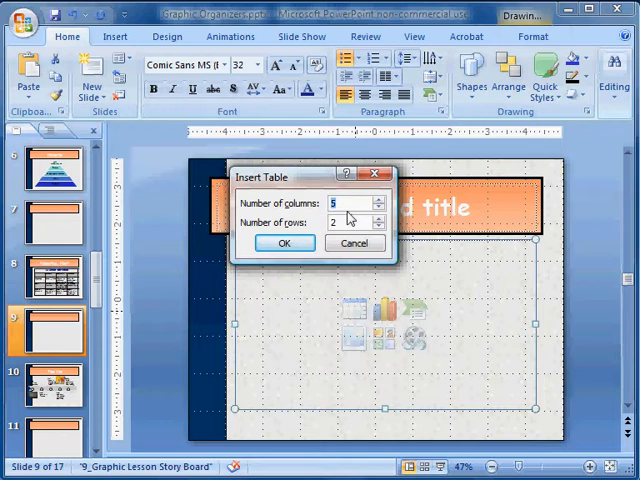
{"action": "left_click", "coordinate": [380, 196]}
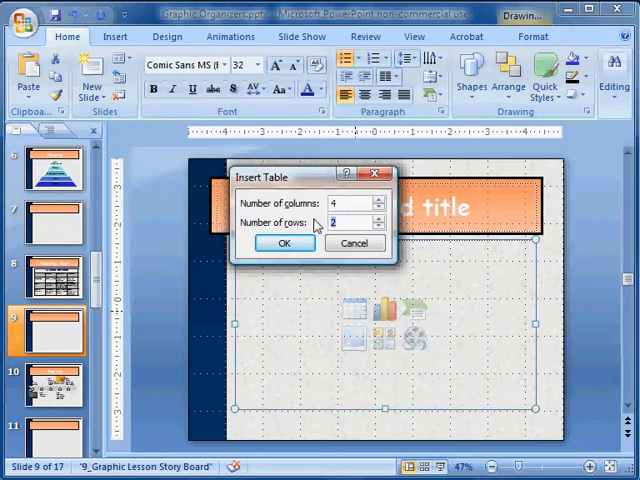
{"action": "left_click", "coordinate": [352, 244]}
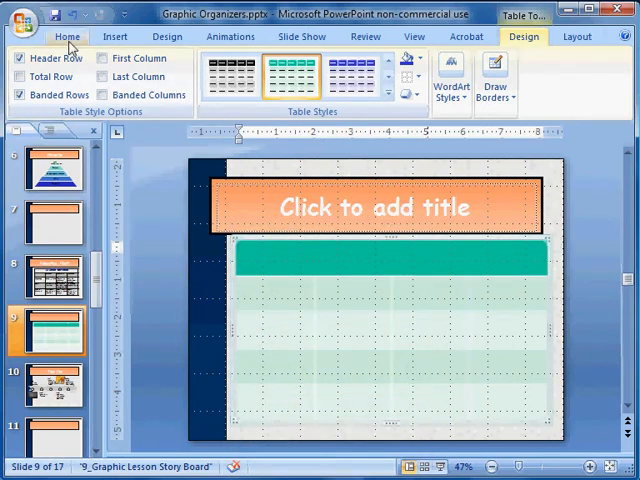
Enter "An author's three purposes" as the table's header row heading.
{"action": "left_click", "coordinate": [68, 36]}
{"action": "type", "text": "An au"}
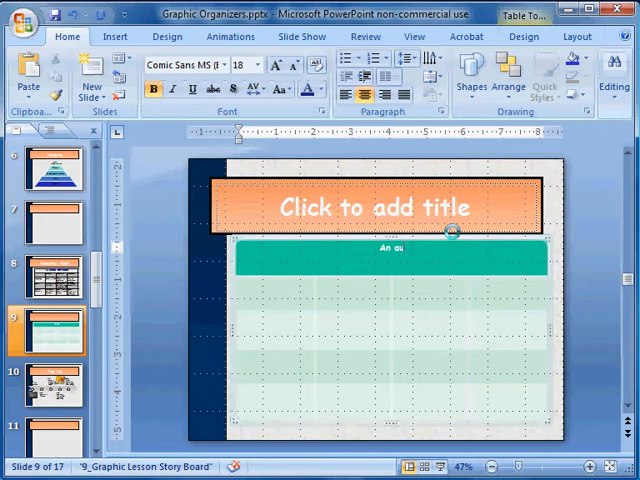
{"action": "type", "text": "thor"}
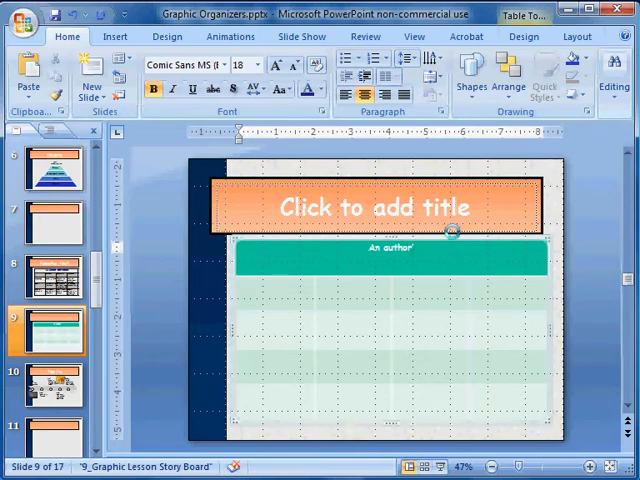
{"action": "type", "text": "'s three purposes"}
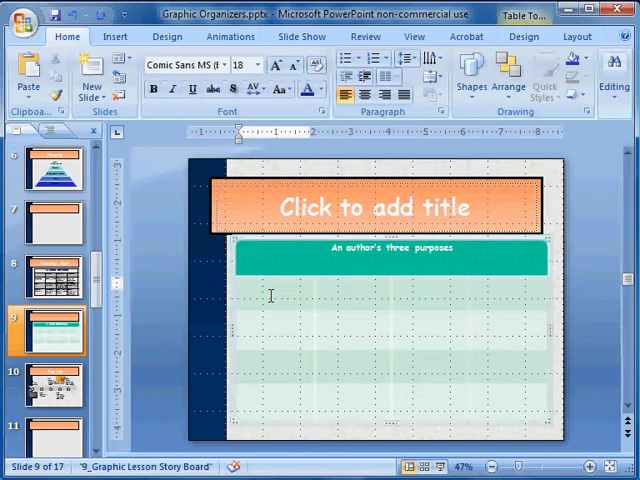
Fill the first column with row labels Language, Goals and Type of Material.
{"action": "left_click", "coordinate": [240, 292]}
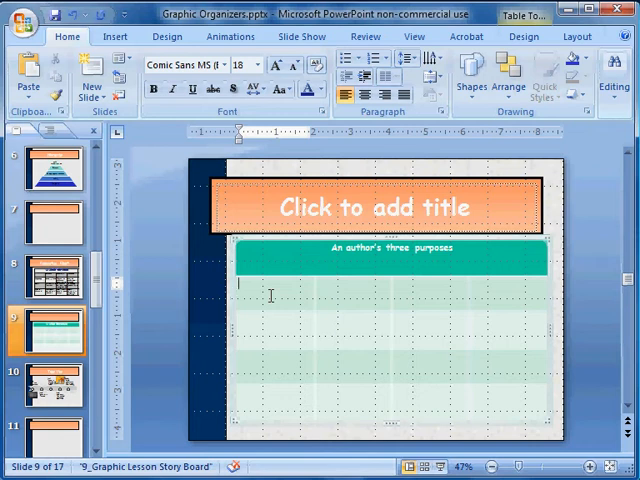
{"action": "type", "text": "L"}
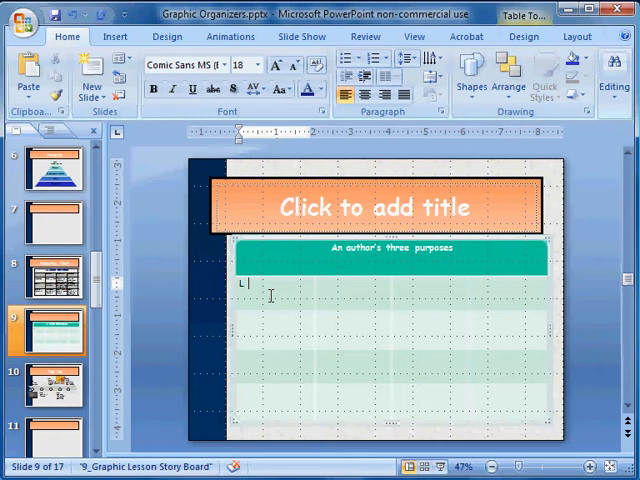
{"action": "type", "text": "Language"}
{"action": "left_click", "coordinate": [392, 356]}
{"action": "type", "text": "Ty"}
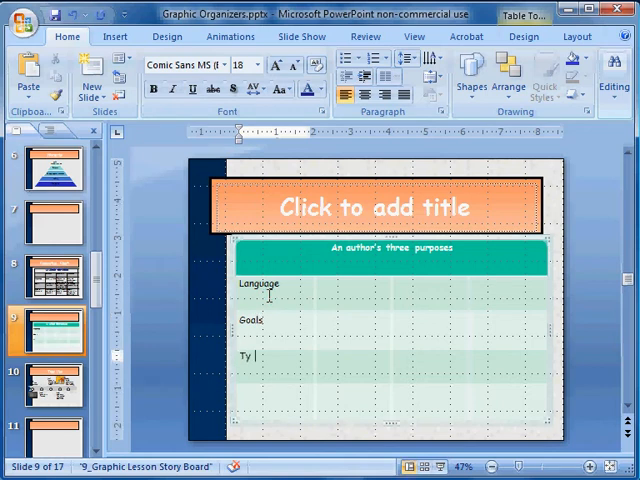
{"action": "type", "text": "pe of"}
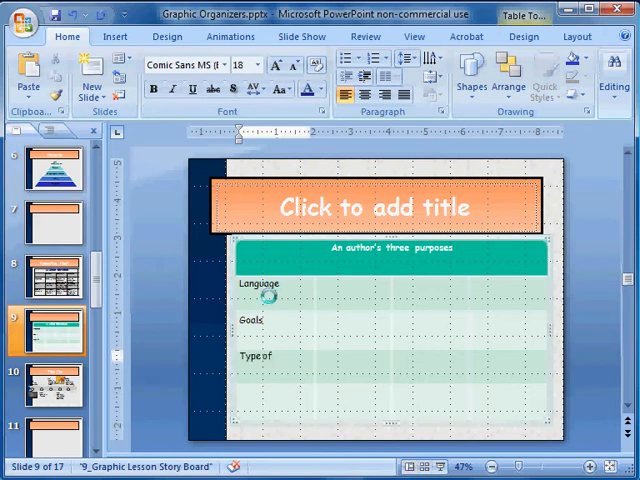
{"action": "type", "text": "Material"}
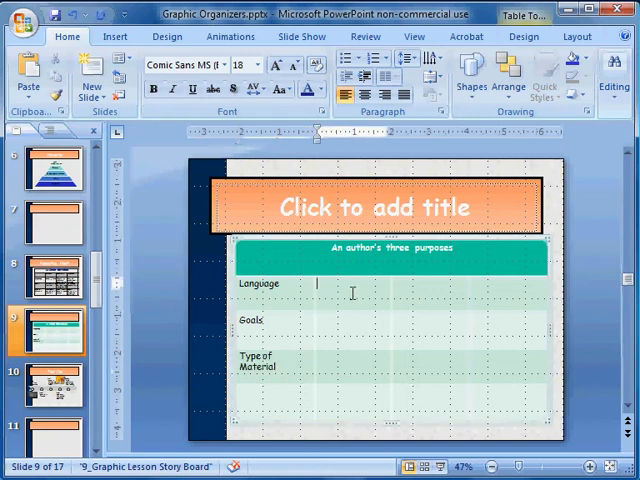
Enter "Usually informal" beside Language and expand the Table Styles gallery.
{"action": "type", "text": "Usuall"}
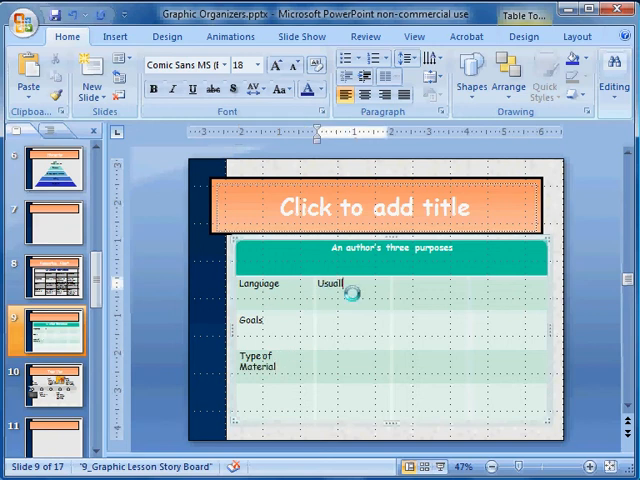
{"action": "type", "text": "ly"}
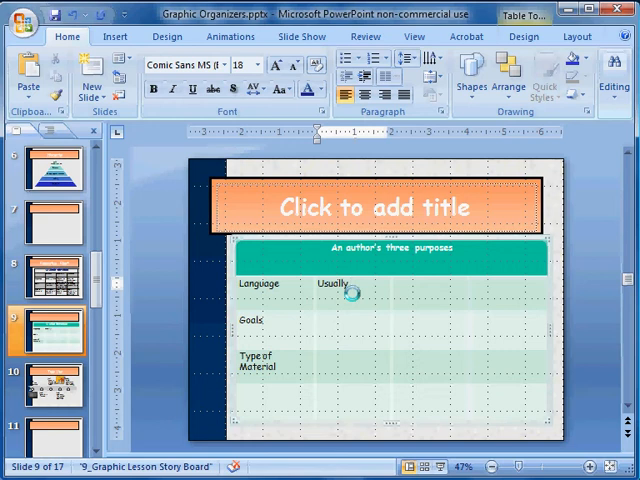
{"action": "type", "text": "informal"}
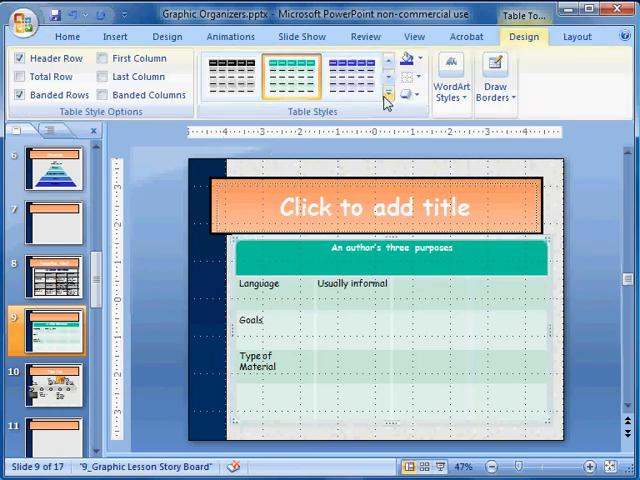
{"action": "left_click", "coordinate": [388, 98]}
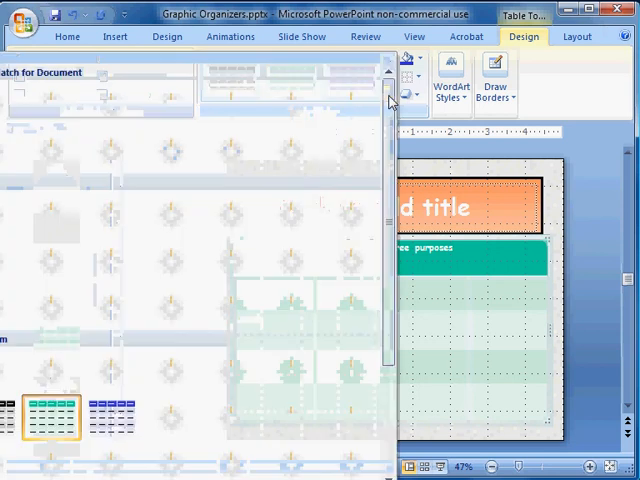